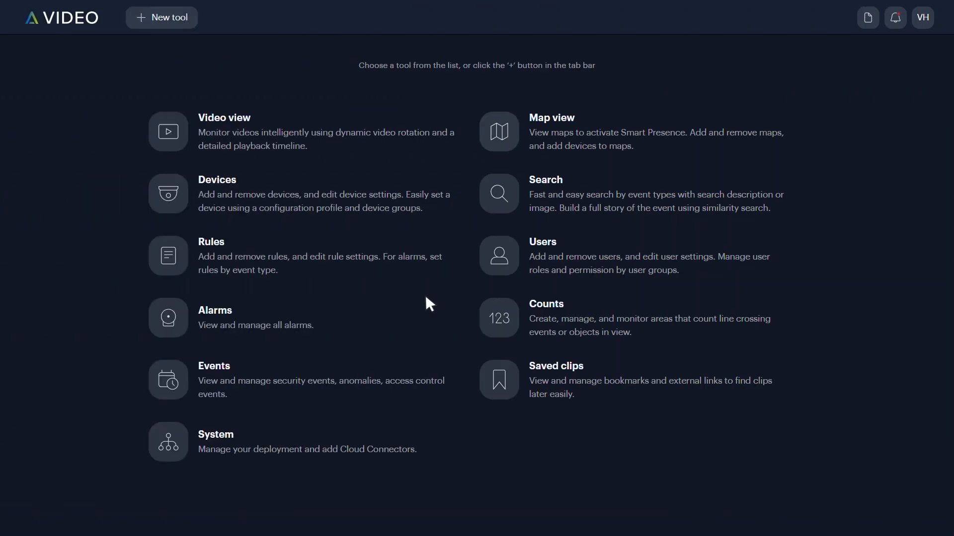
mouse_move(517, 146)
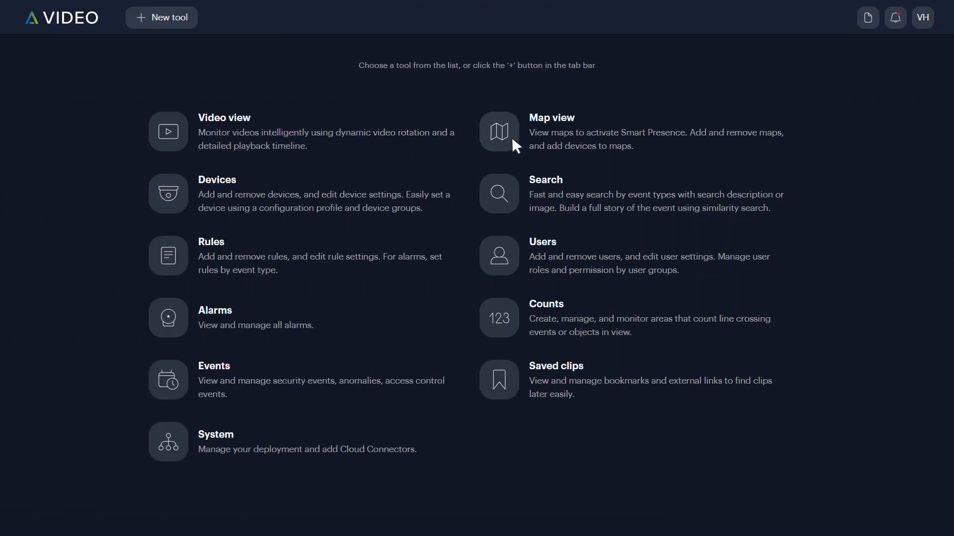
Open Map view to show the DM Office Layout floor plan from dmp-training
click(499, 132)
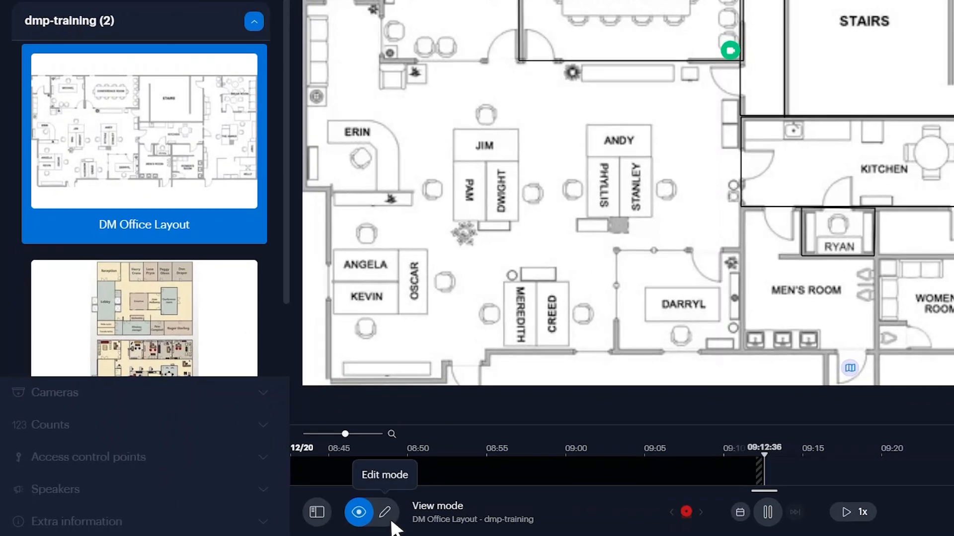
Switch the DM Office Layout map to edit mode, revealing camera BBHJ-B4CX-Z22Y
click(384, 511)
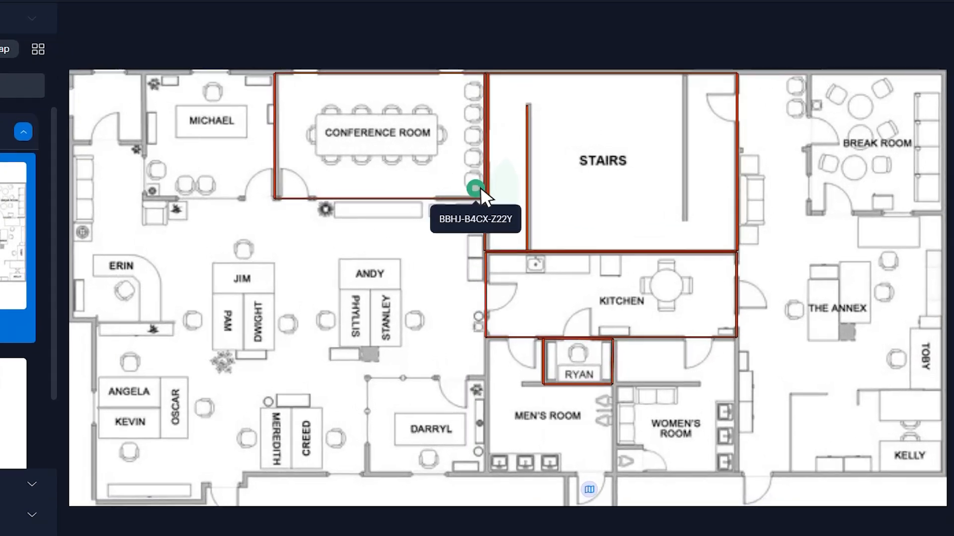
Select camera BBHJ-B4CX-Z22Y to show its field-of-view cone and live preview
click(472, 189)
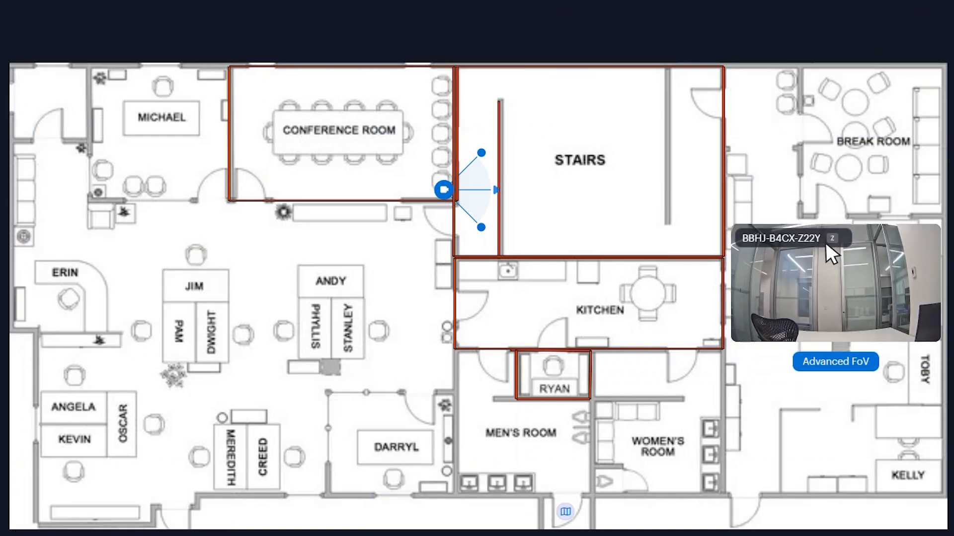
mouse_move(554, 206)
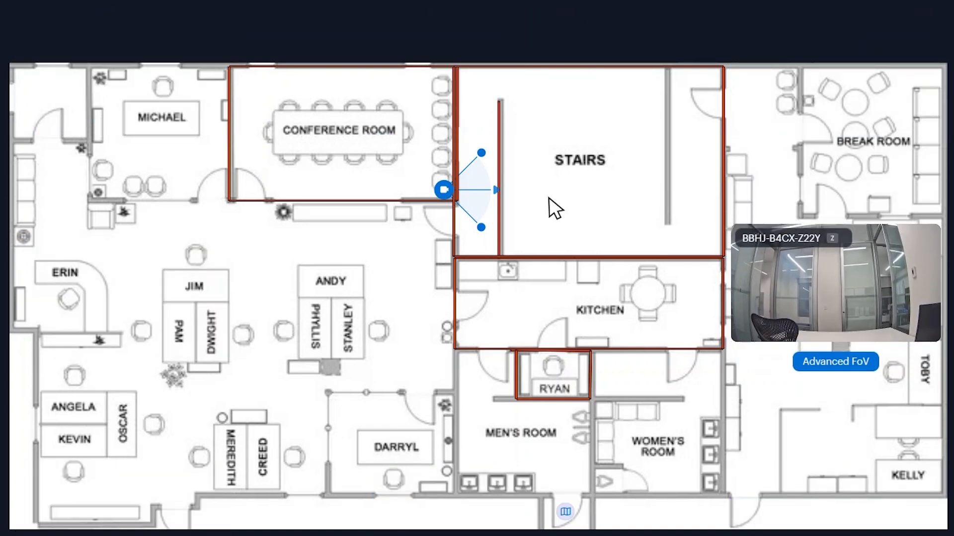
mouse_move(499, 200)
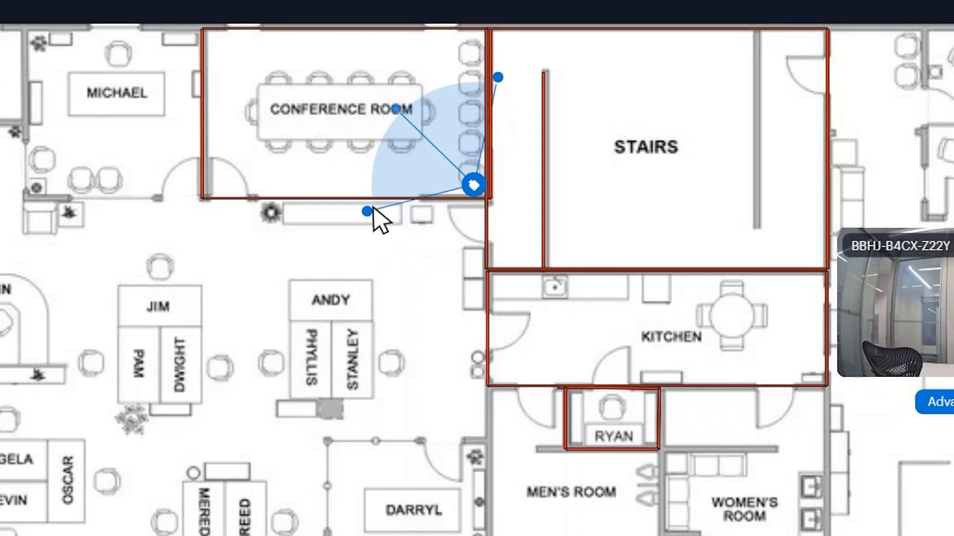
Stretch the camera's field-of-view cone edge across the conference room
drag(367, 211, 363, 179)
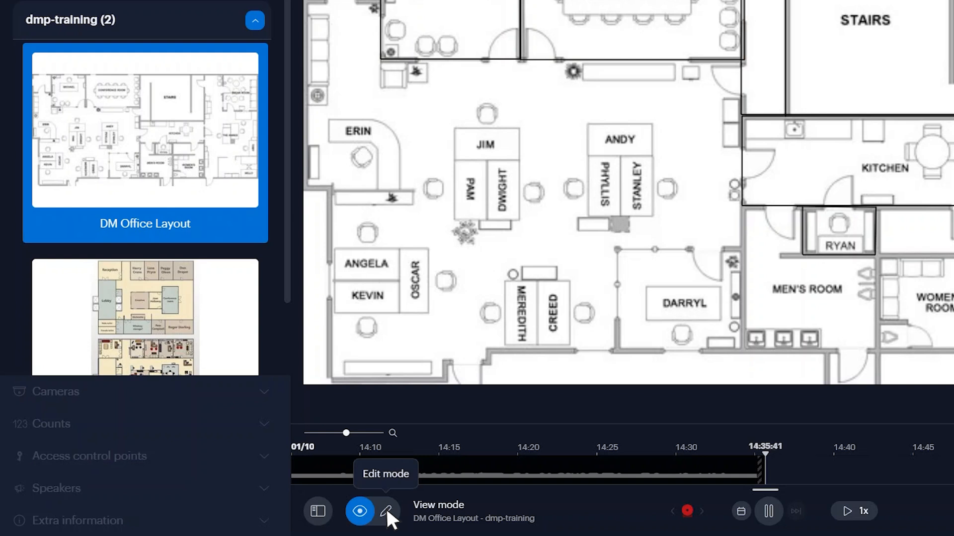
Return the DM Office Layout map to edit mode
click(388, 512)
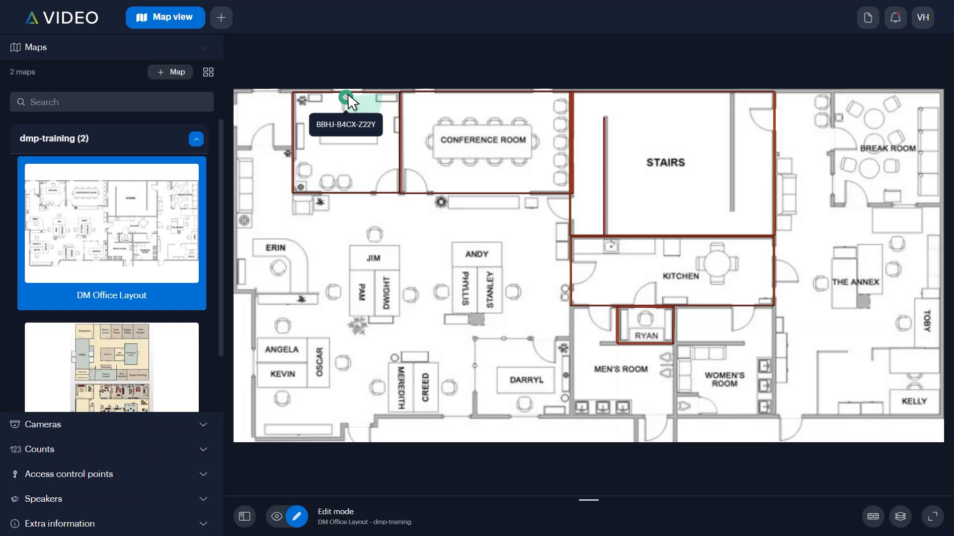
Open Advanced FoV for camera BBHJ-B4CX-Z22Y in Michael's office
click(347, 98)
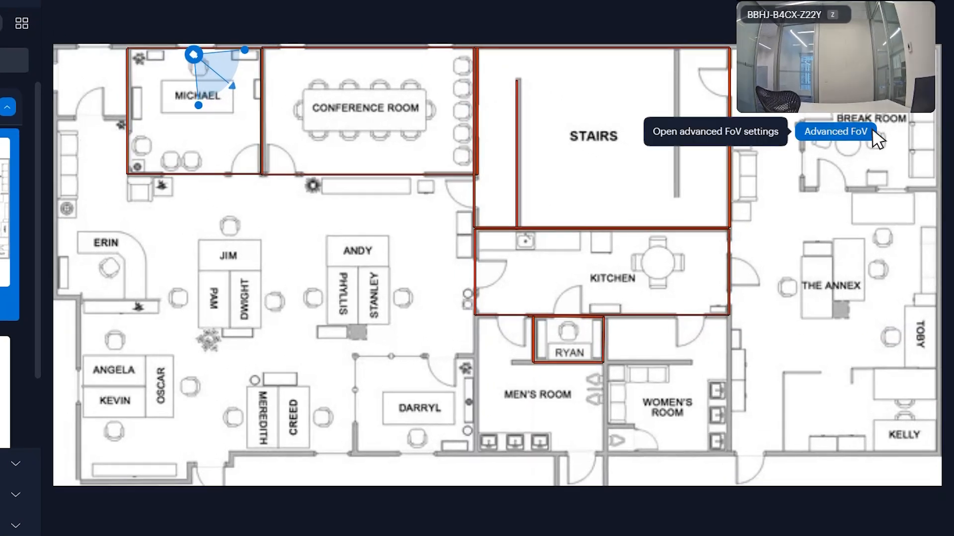
click(835, 131)
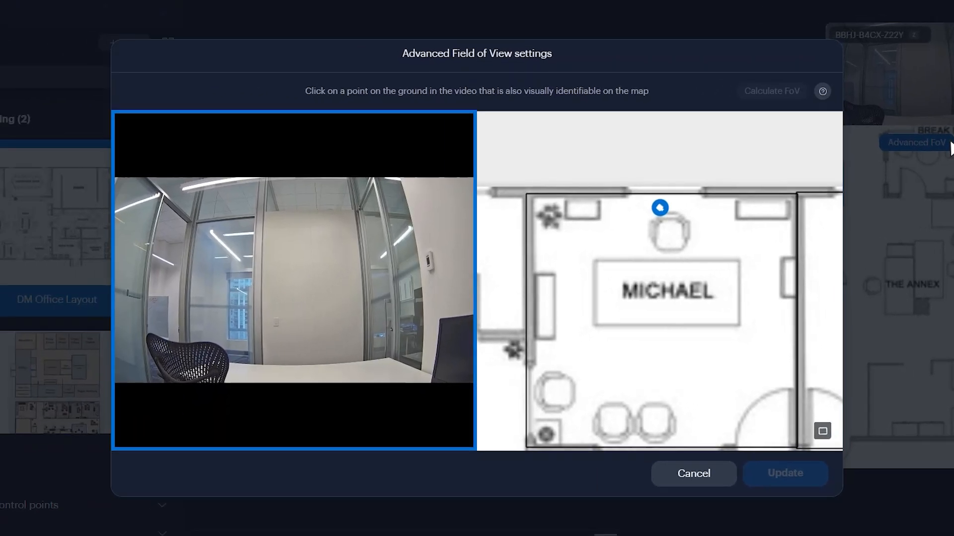
Mark calibration pairs A, B and C linking floor spots in the video to the office map
click(129, 392)
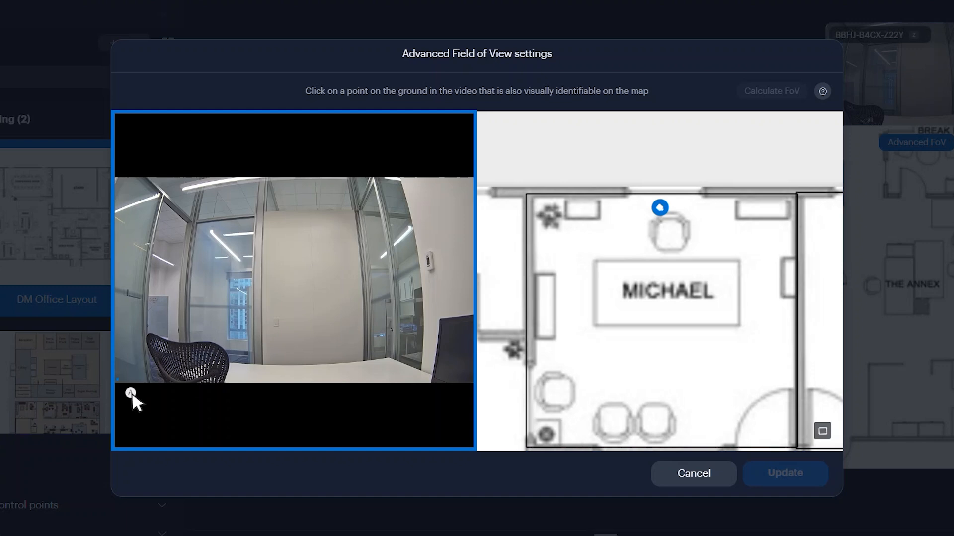
click(130, 393)
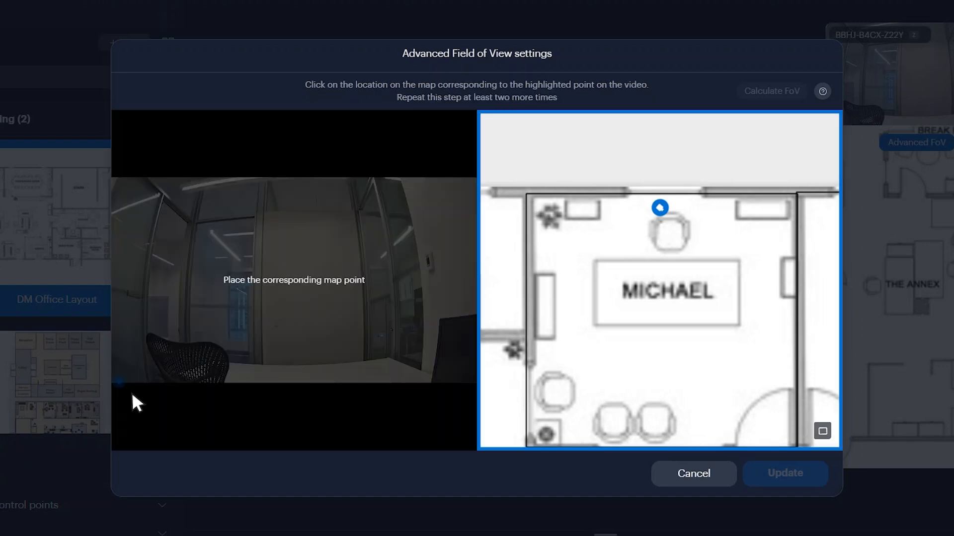
click(807, 251)
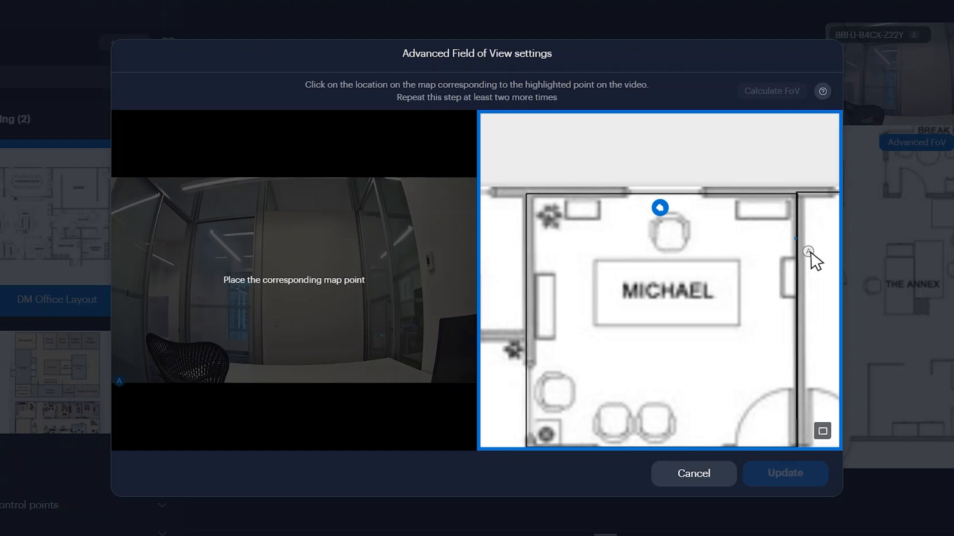
click(808, 250)
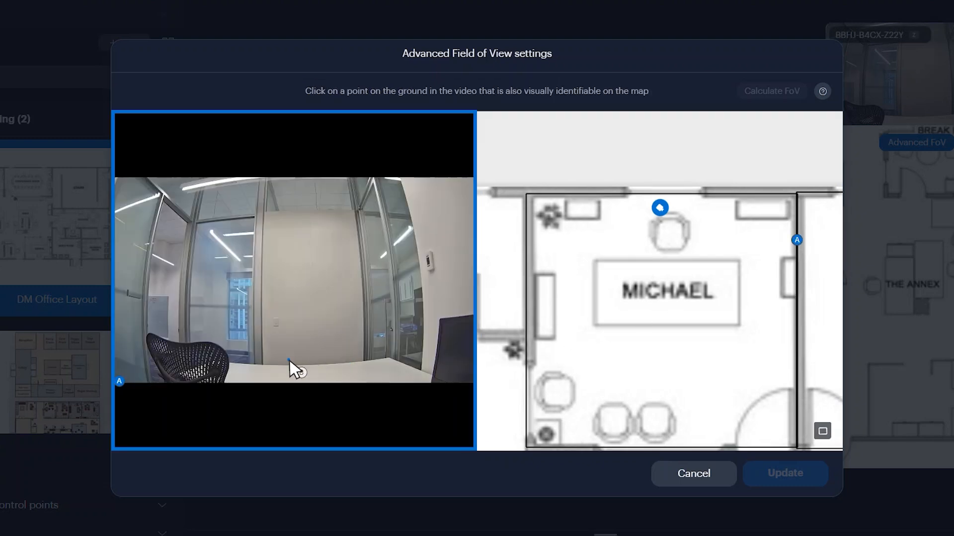
click(290, 361)
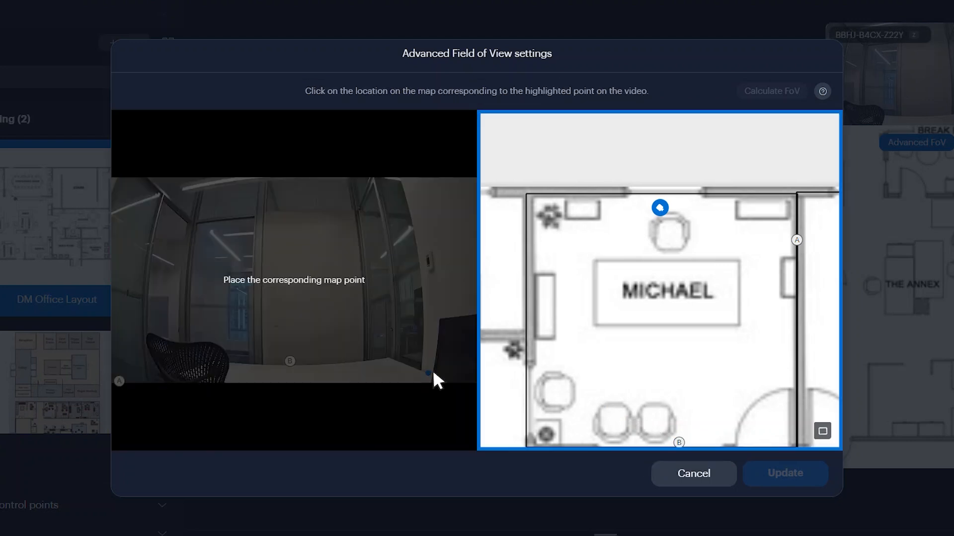
click(534, 279)
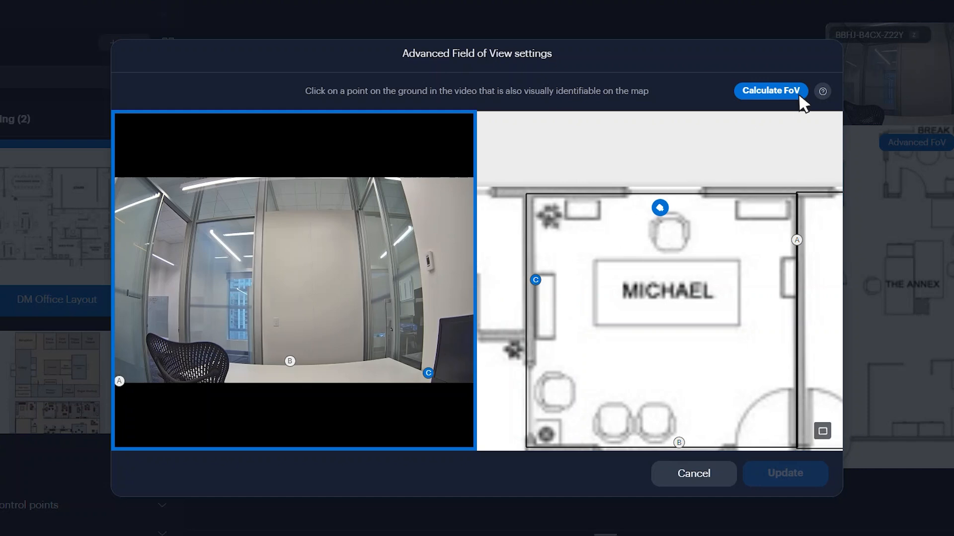
Calculate the field of view, add points D and E, and recalculate
click(770, 91)
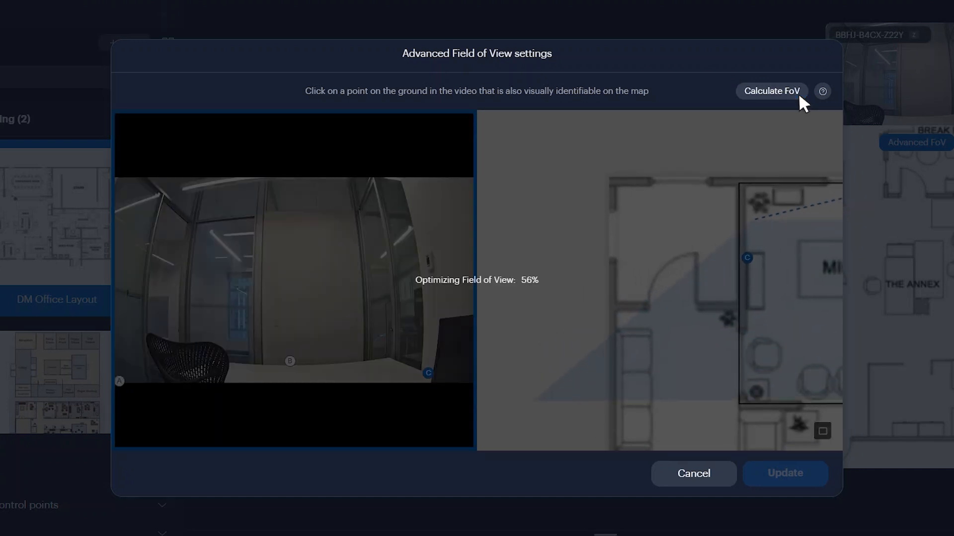
click(770, 90)
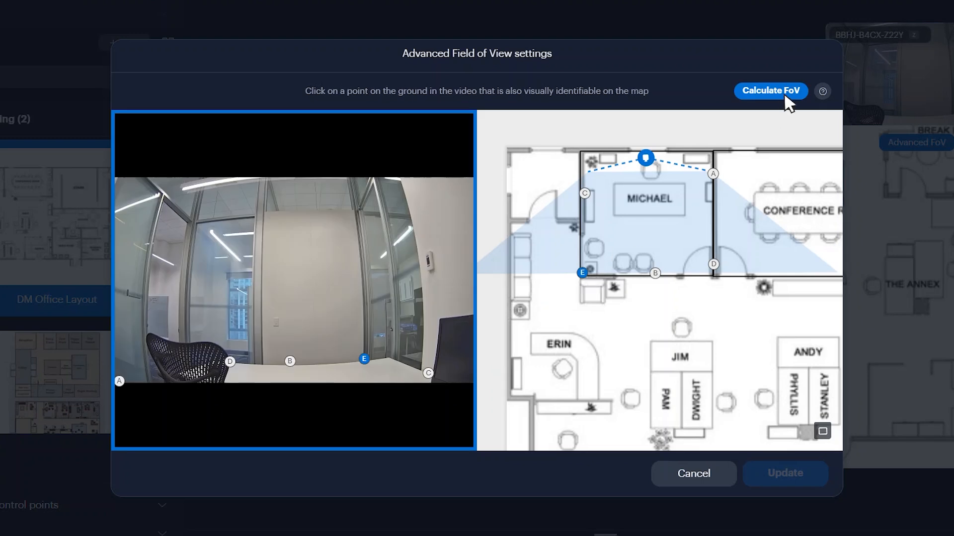
click(770, 90)
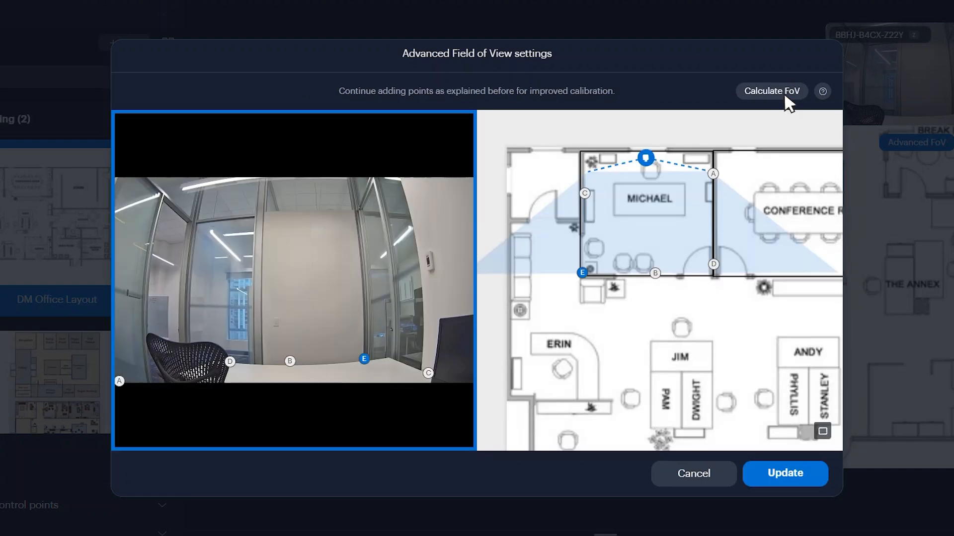